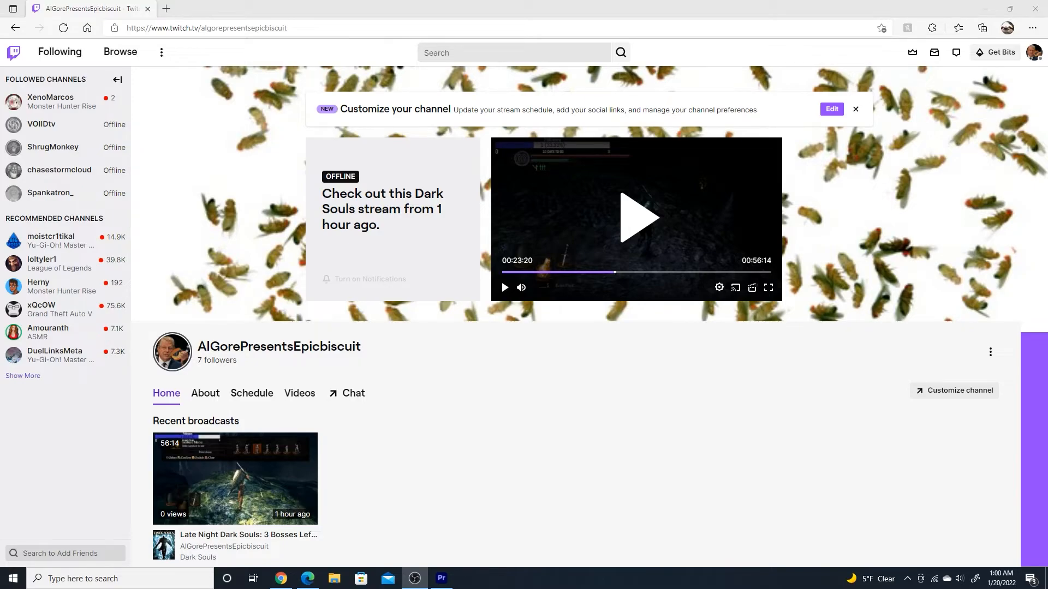
{"action": "mouse_move", "coordinate": [489, 444]}
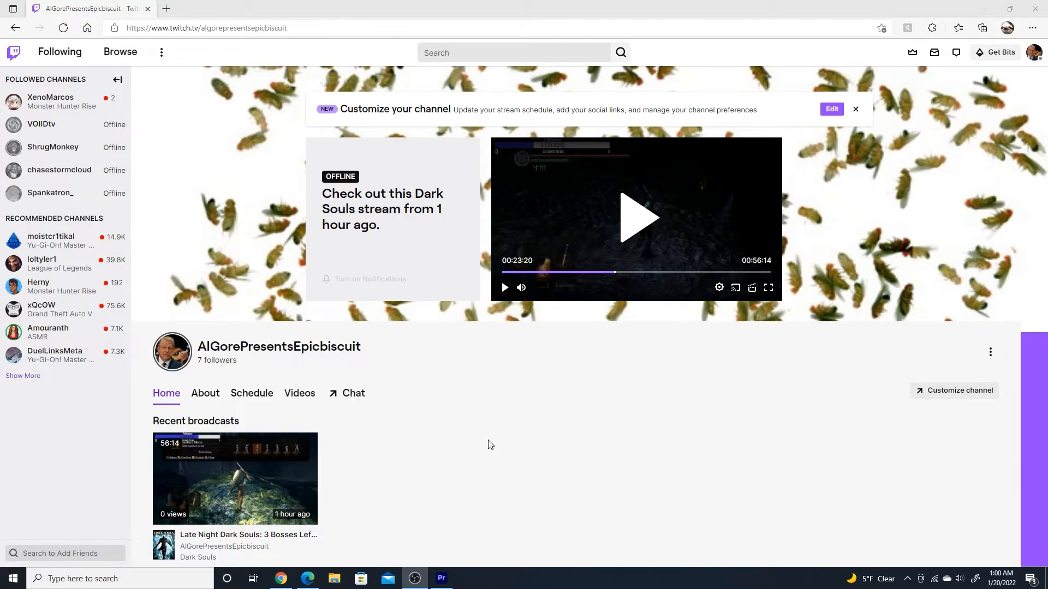